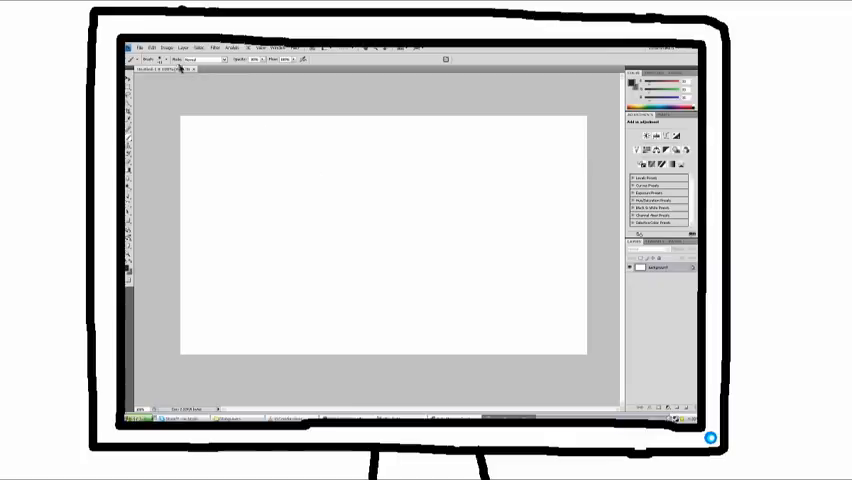
Reveal the File menu commands for the new blank document
{"action": "left_click", "coordinate": [140, 44]}
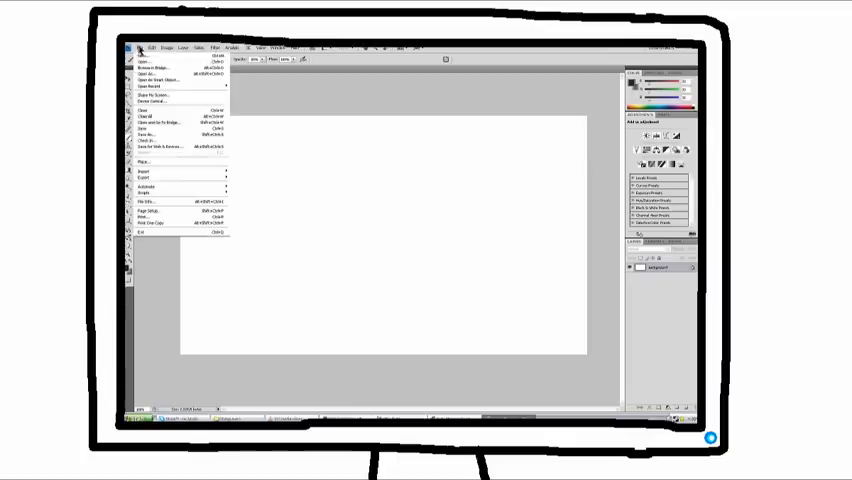
Launch the Open dialog and browse to the folder of cartoon face sketches
{"action": "left_click", "coordinate": [140, 66]}
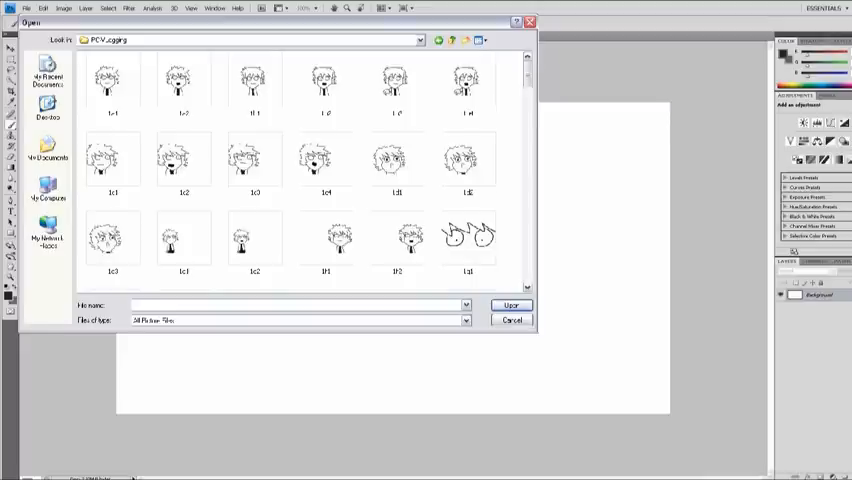